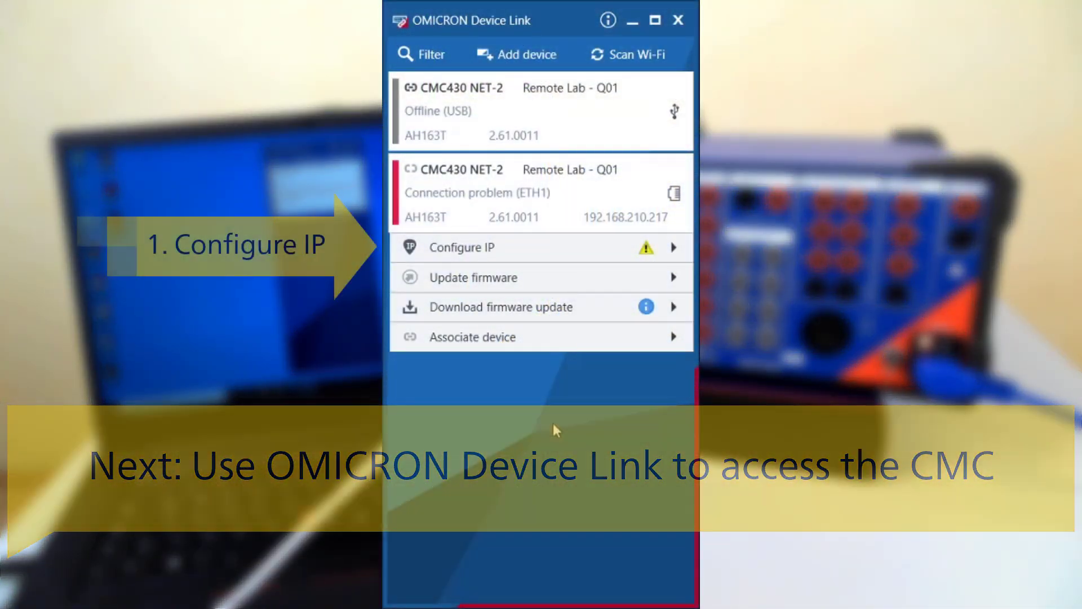
- Apply automatic IP settings on CMC430 NET-2 (ETH1) so it gets 169.254.7.204
{"action": "left_click", "coordinate": [456, 247]}
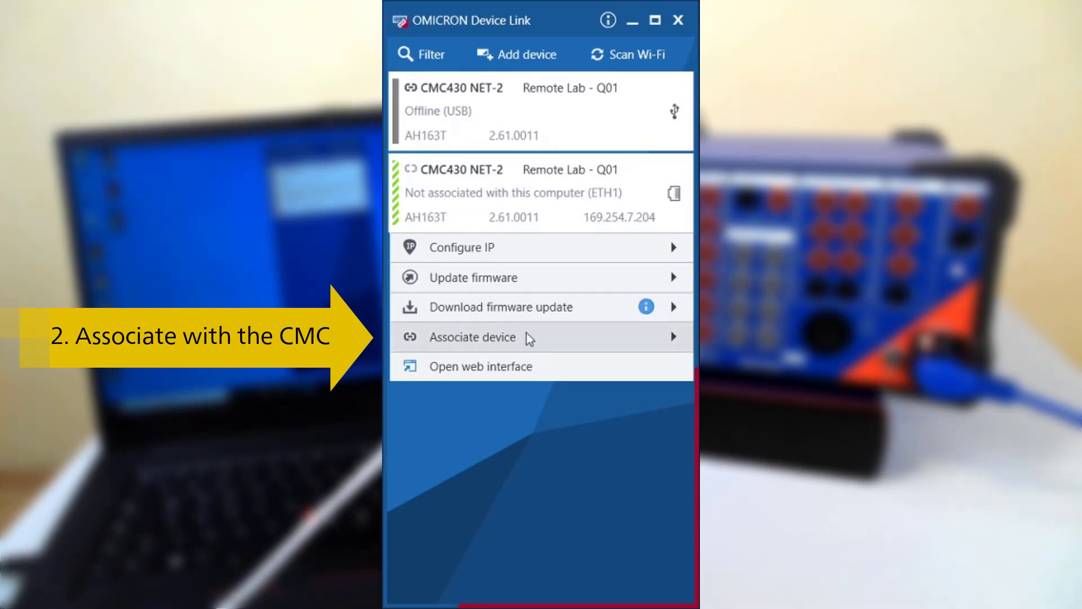
- Associate the CMC430 NET-2 so it reports Ready over Ethernet at 169.254.7.204
{"action": "left_click", "coordinate": [472, 338]}
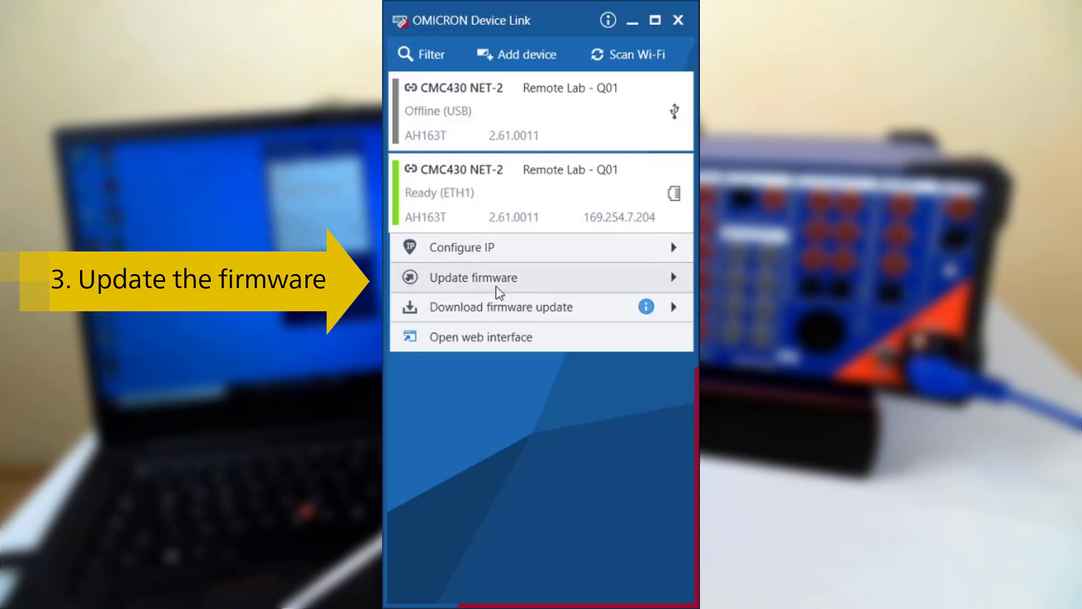
- Submit the swt.net2.2.62.0012.img firmware image for update on the CMC430 NET-2
{"action": "left_click", "coordinate": [473, 277]}
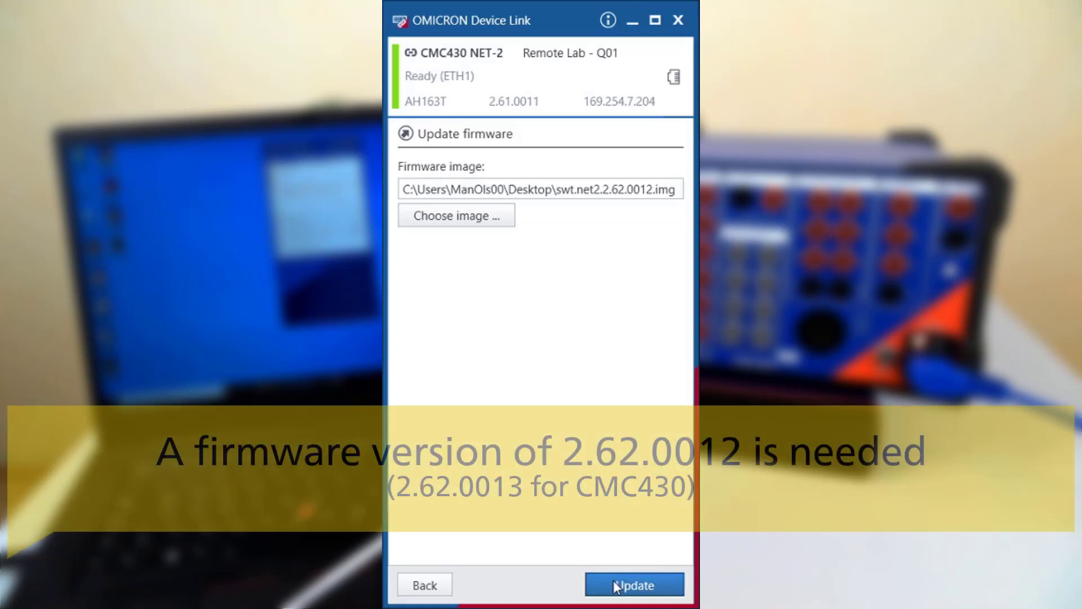
{"action": "left_click", "coordinate": [634, 584]}
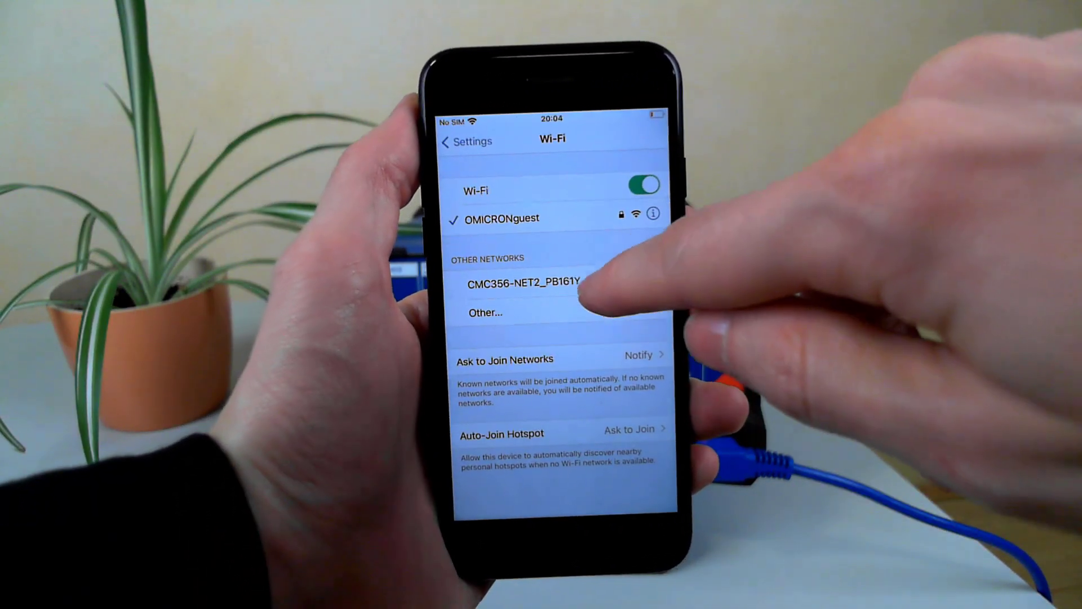
- Join the phone to the CMC356-NET2_PB161Y Wi-Fi network with its password
{"action": "left_click", "coordinate": [521, 285]}
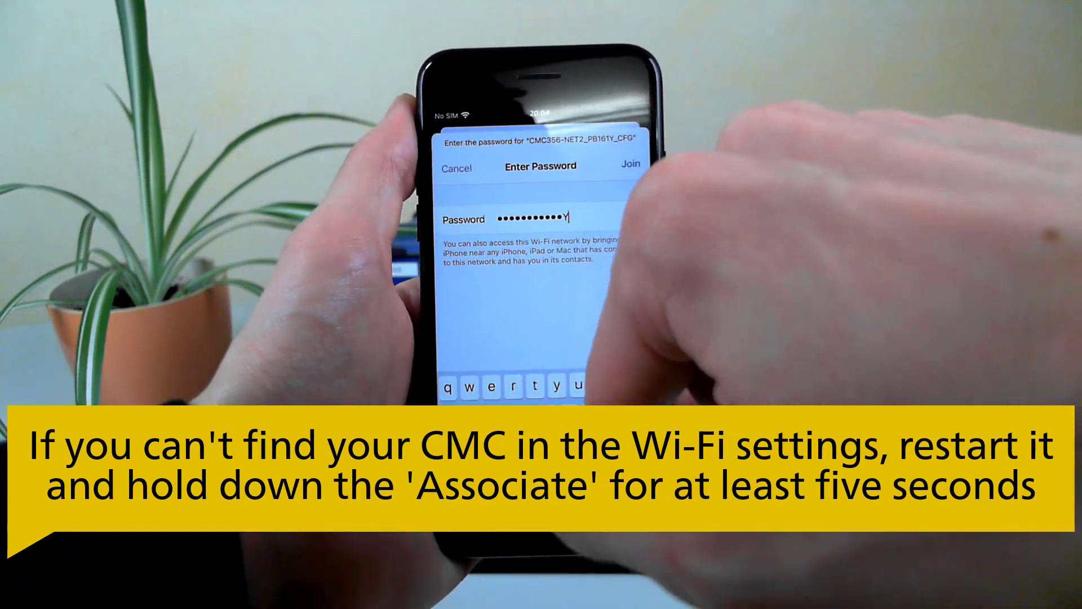
{"action": "left_click", "coordinate": [628, 165]}
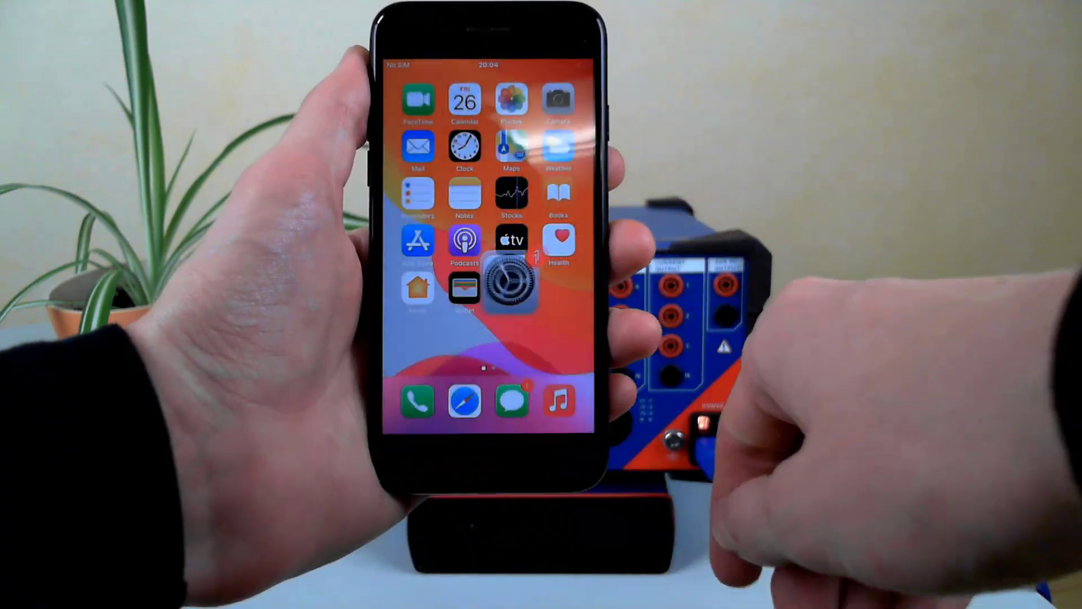
- Launch CMC Swift from the phone's second home-screen page
{"action": "scroll", "scroll_direction": "left", "scroll_amount": 3}
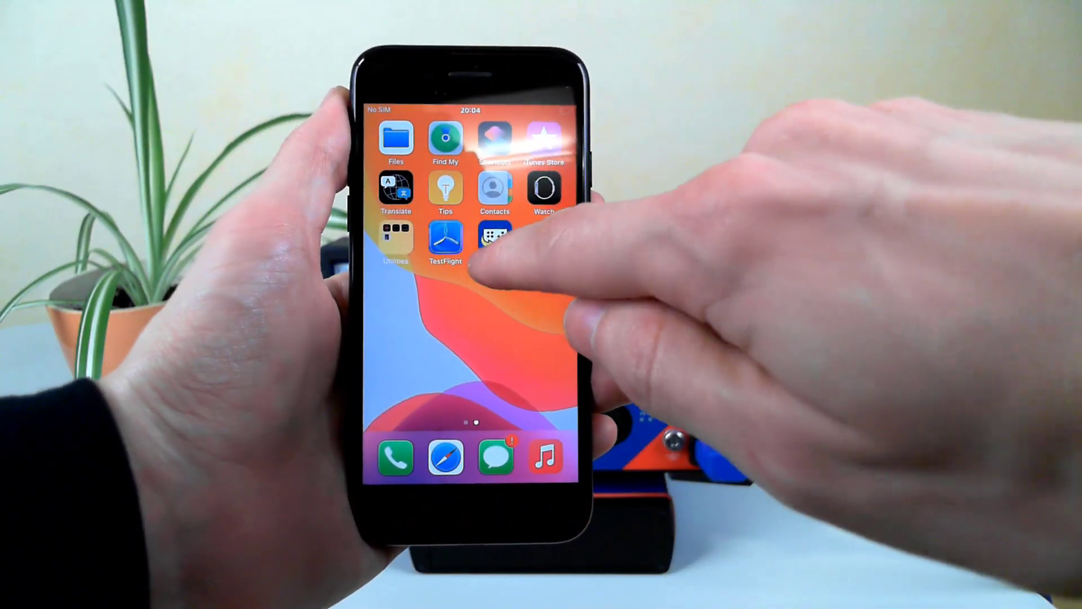
{"action": "left_click", "coordinate": [495, 242]}
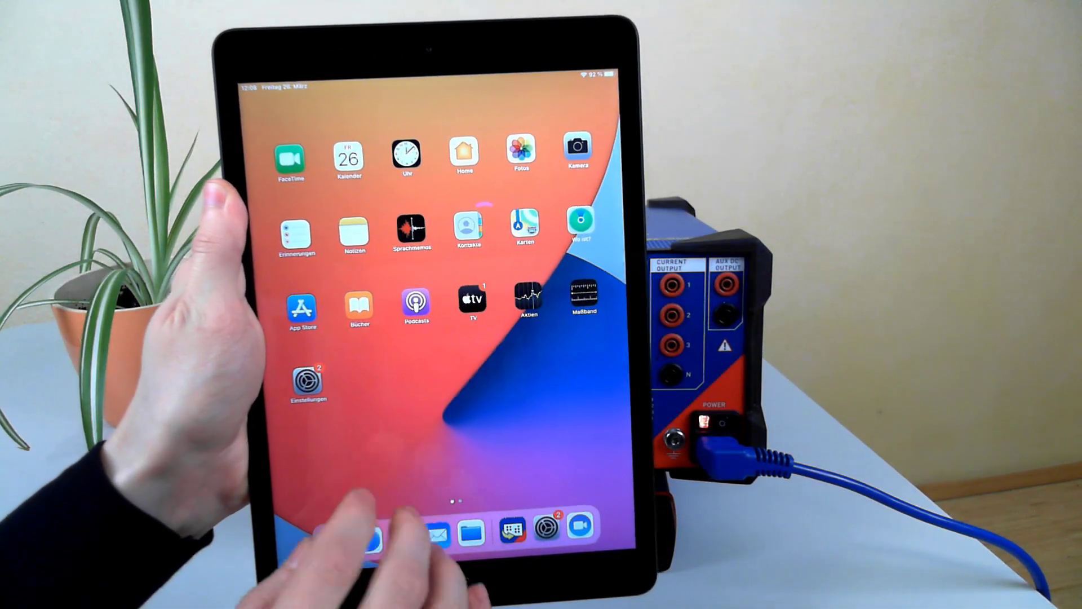
- Check under Einstellungen > WLAN that the iPad is on CMC356-NET2_PB161Y_CFG, then return to the app page with CMC Swift
{"action": "left_click", "coordinate": [309, 380]}
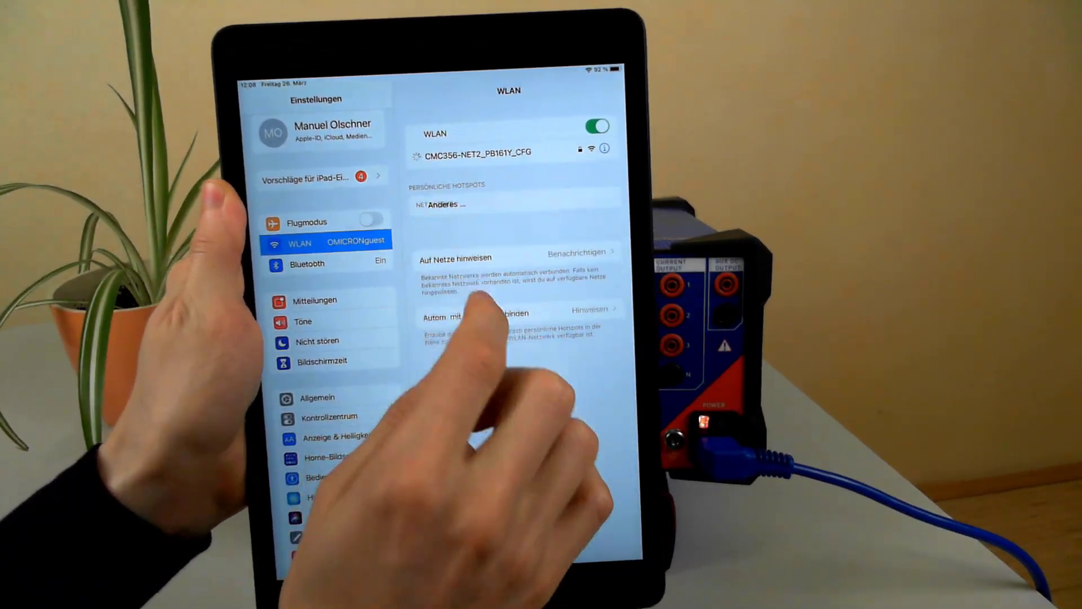
{"action": "left_click", "coordinate": [484, 152]}
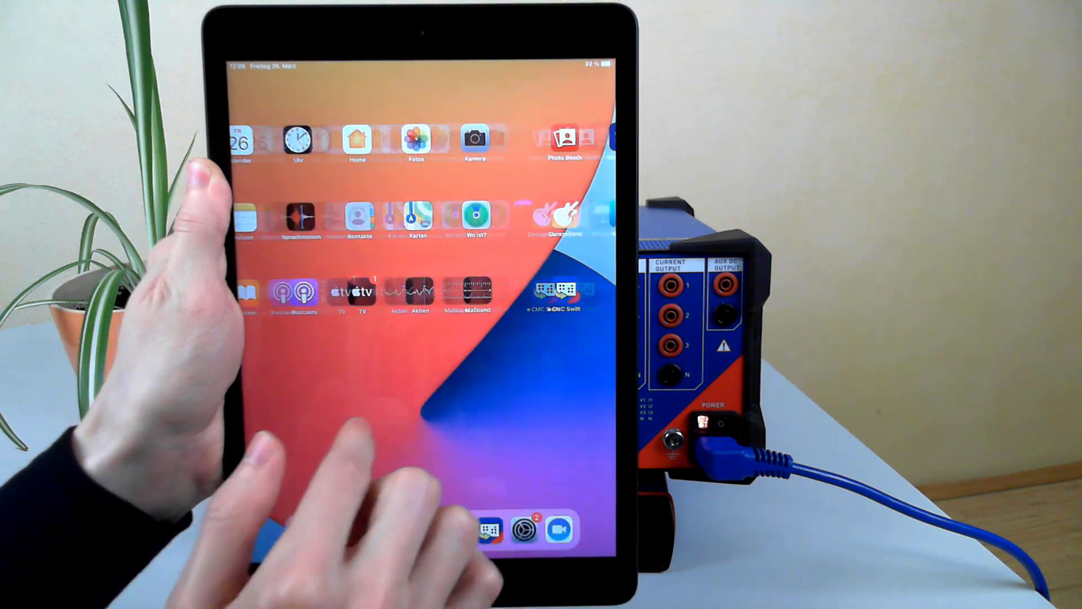
{"action": "scroll", "scroll_direction": "left", "scroll_amount": 3}
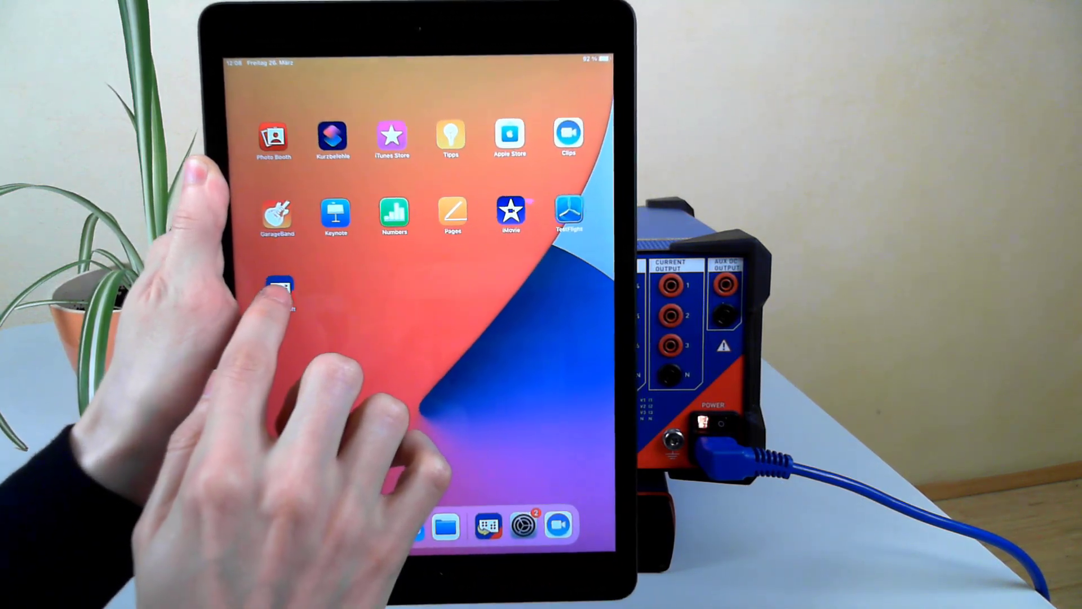